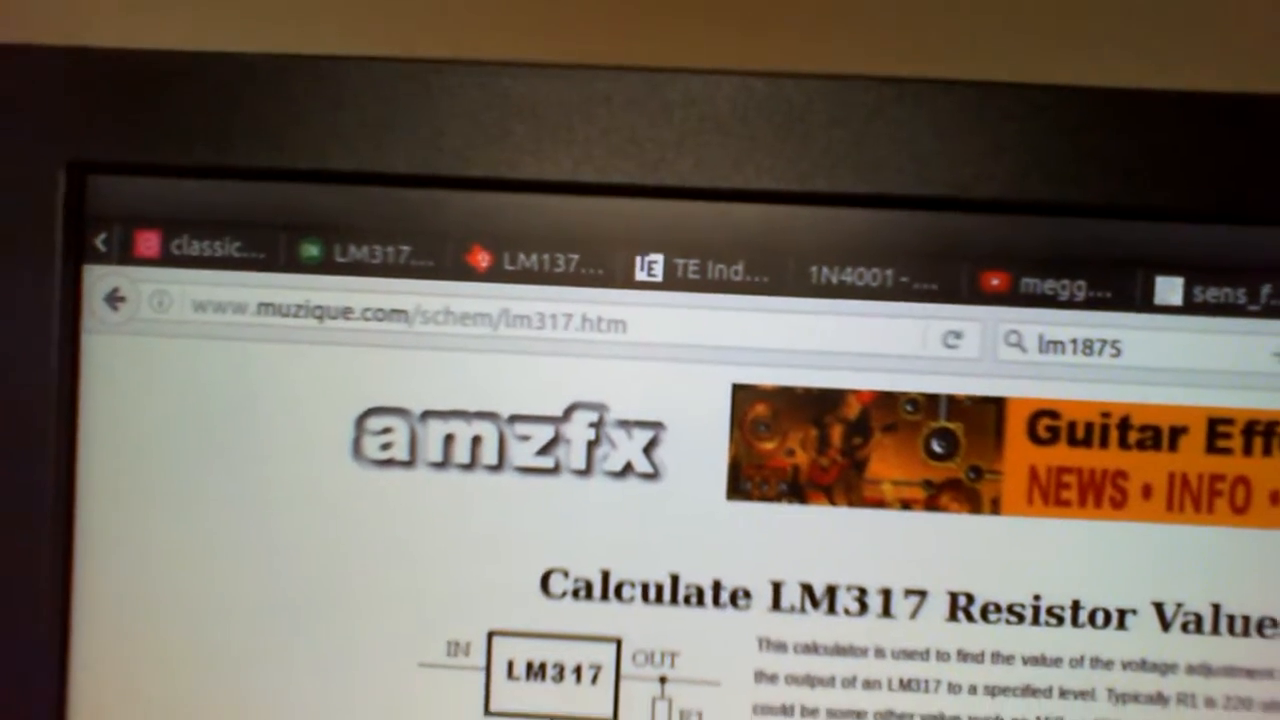
pyautogui.scroll(-3)
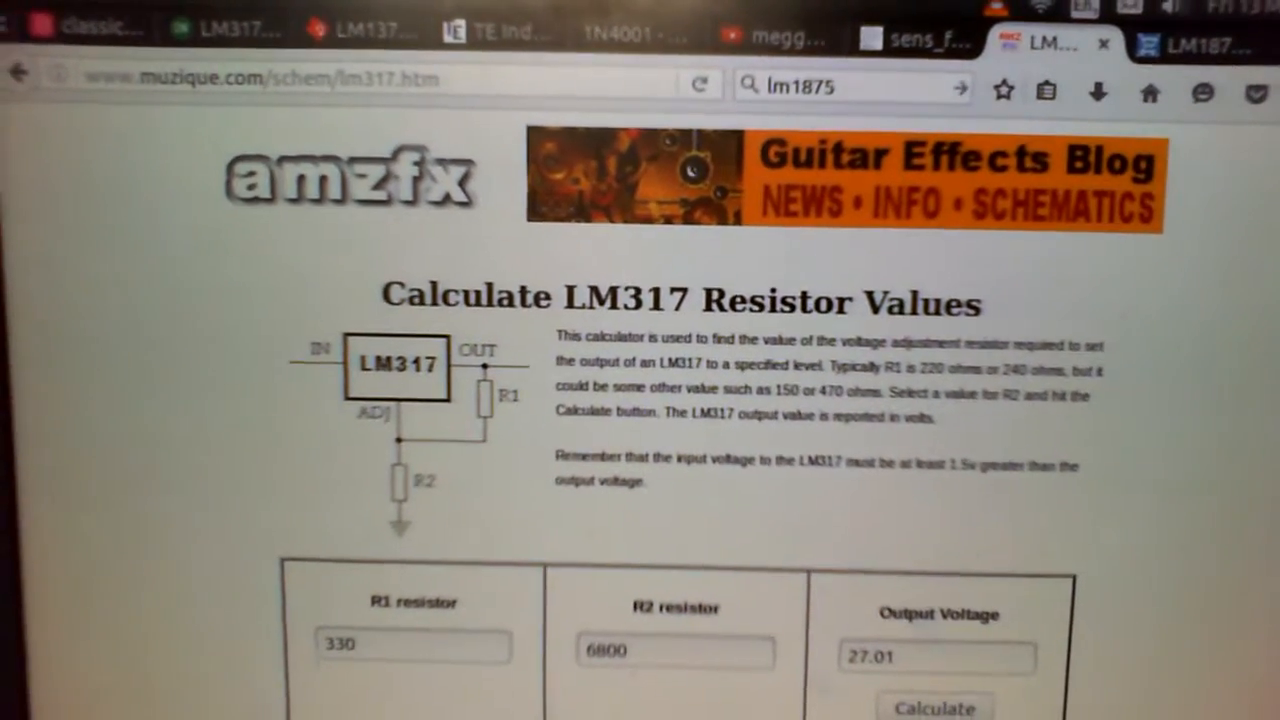
pyautogui.scroll(-3)
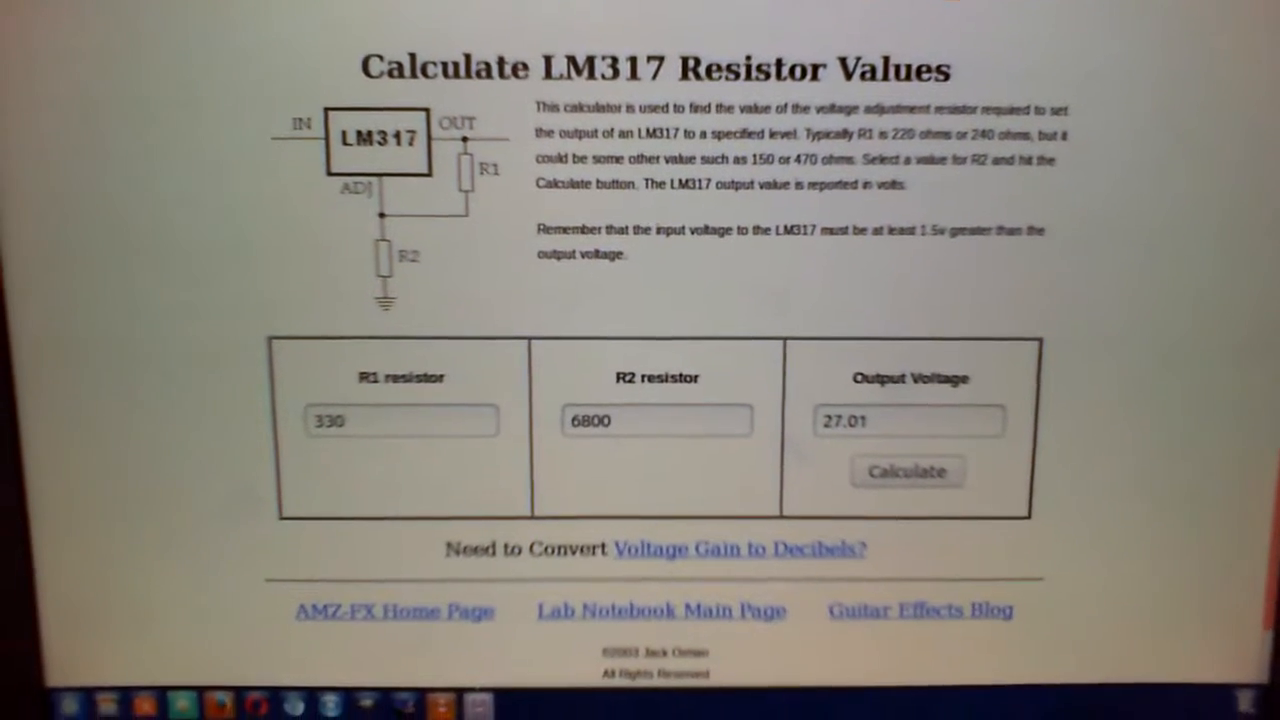
pyautogui.scroll(-3)
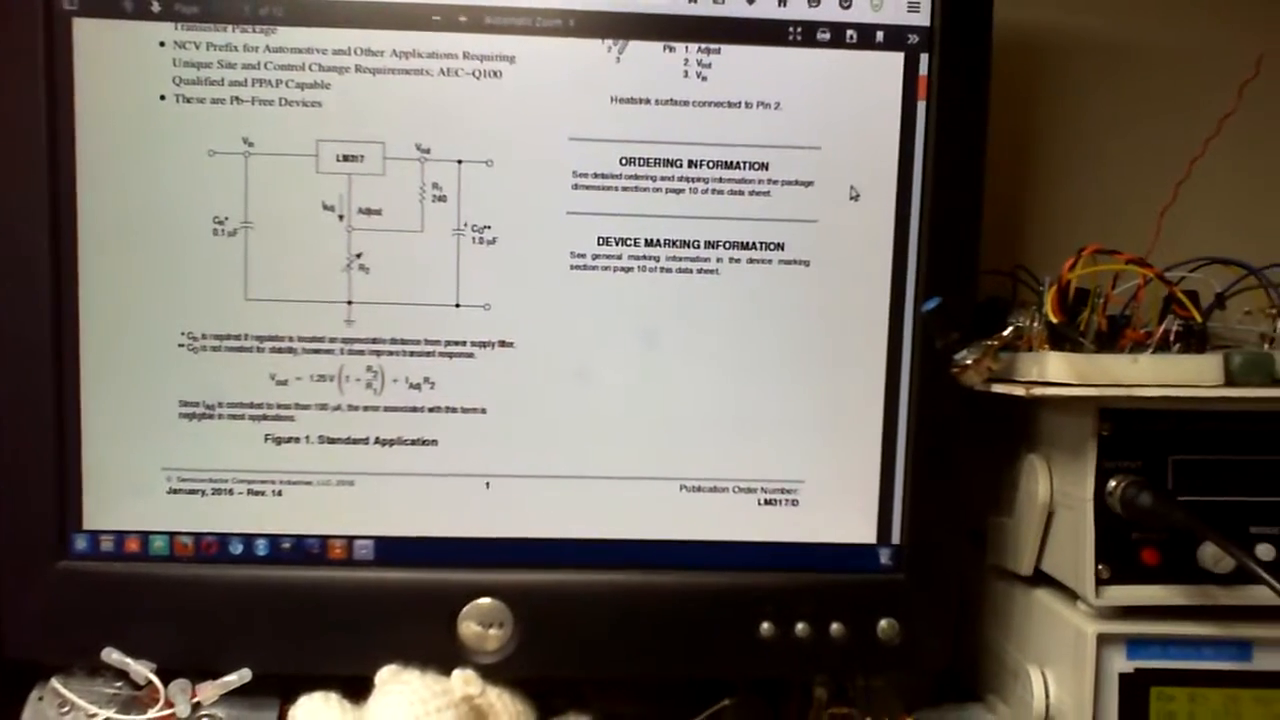
pyautogui.scroll(-3)
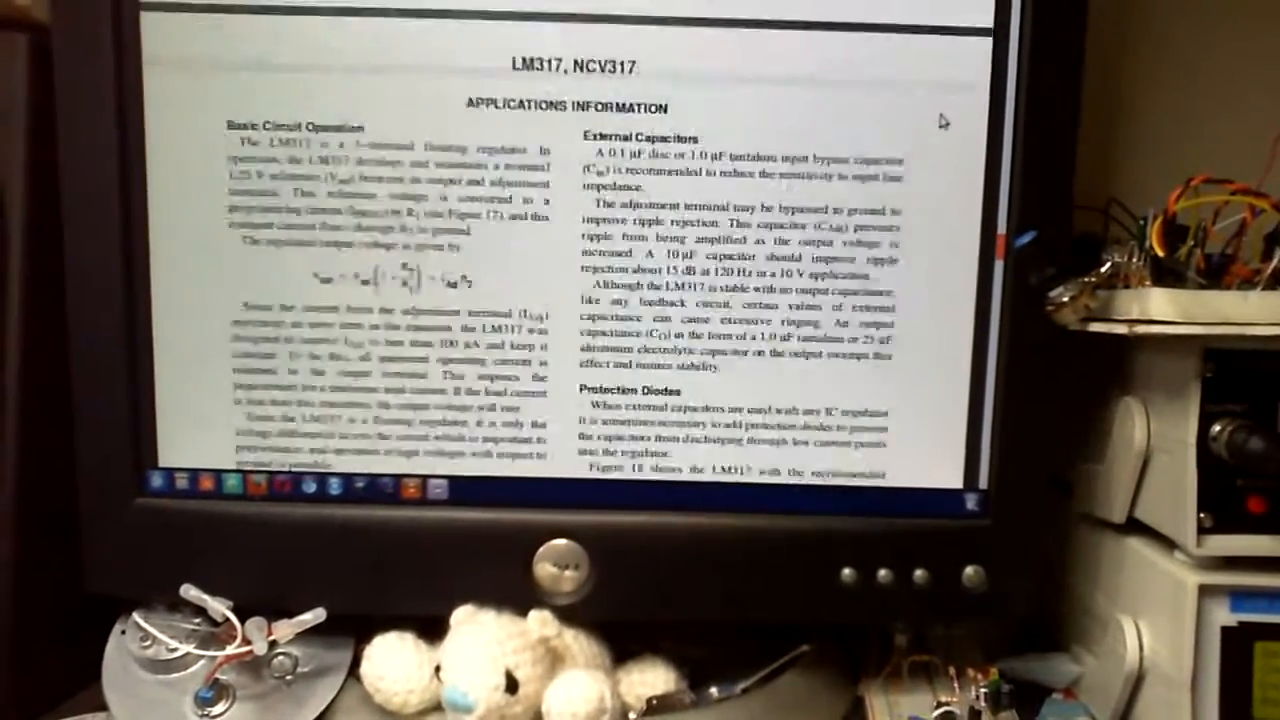
pyautogui.scroll(-3)
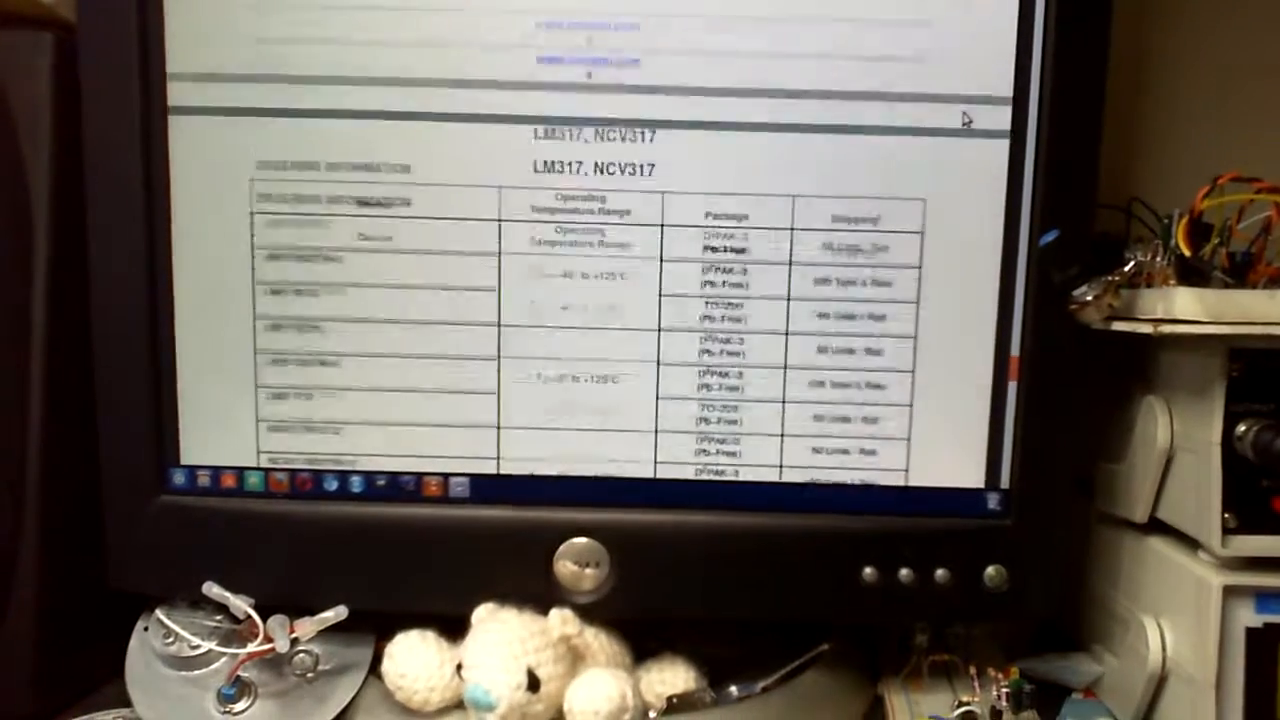
pyautogui.scroll(-3)
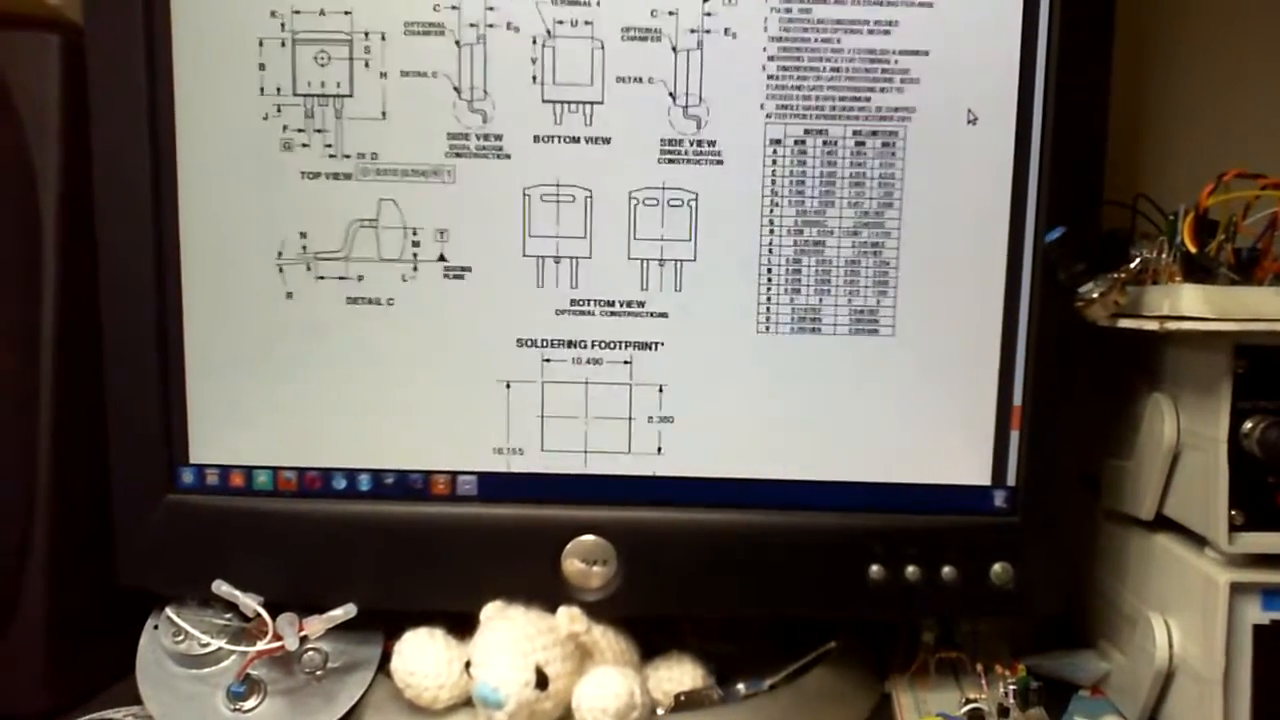
pyautogui.scroll(-3)
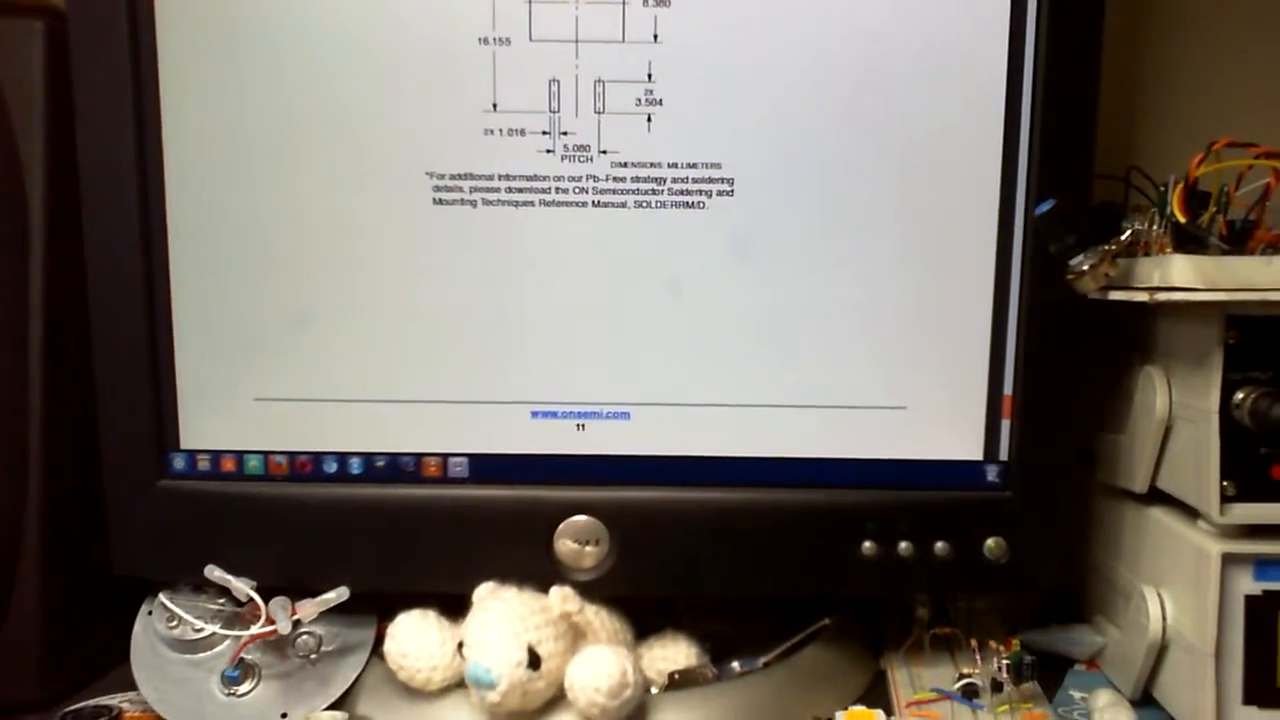
pyautogui.scroll(-3)
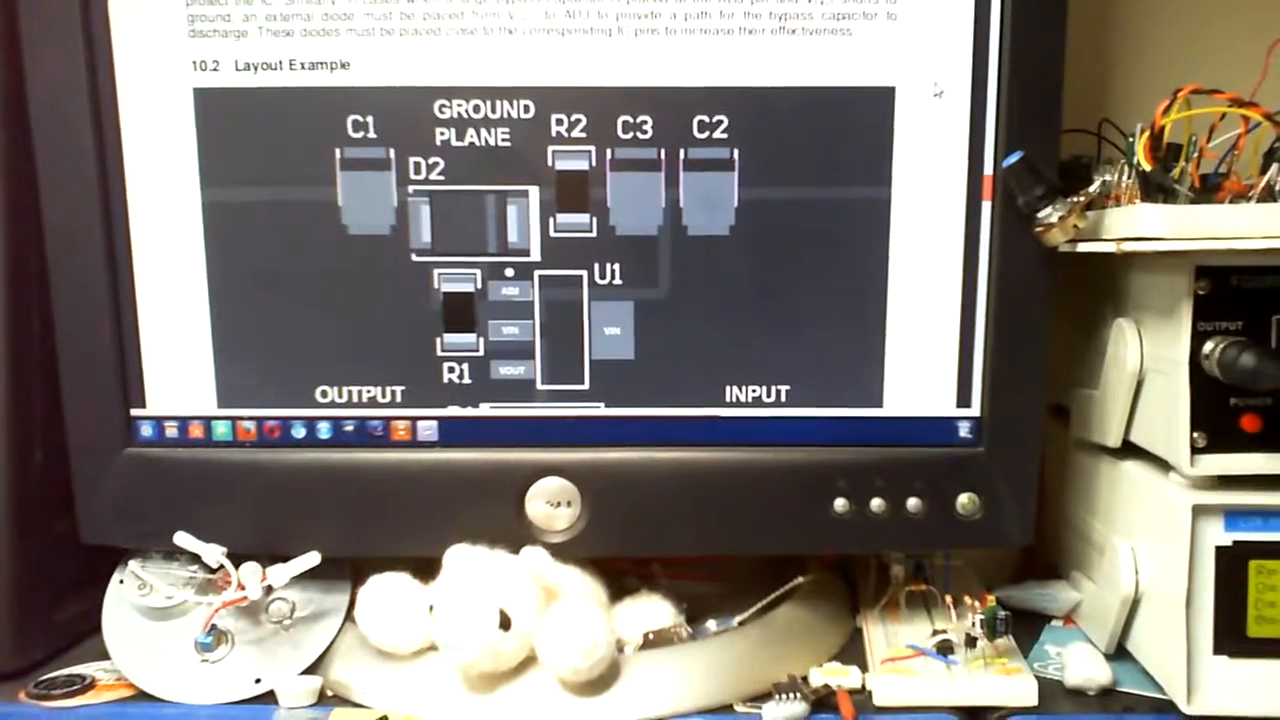
pyautogui.scroll(-3)
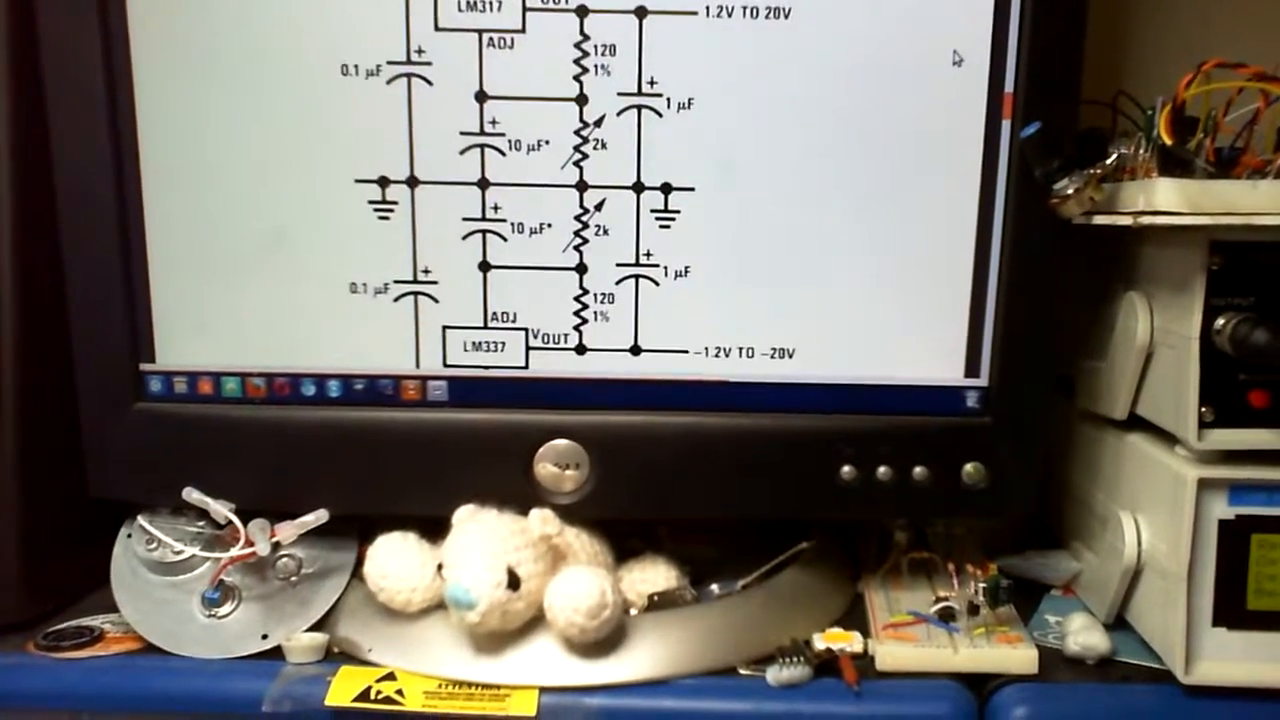
pyautogui.scroll(-3)
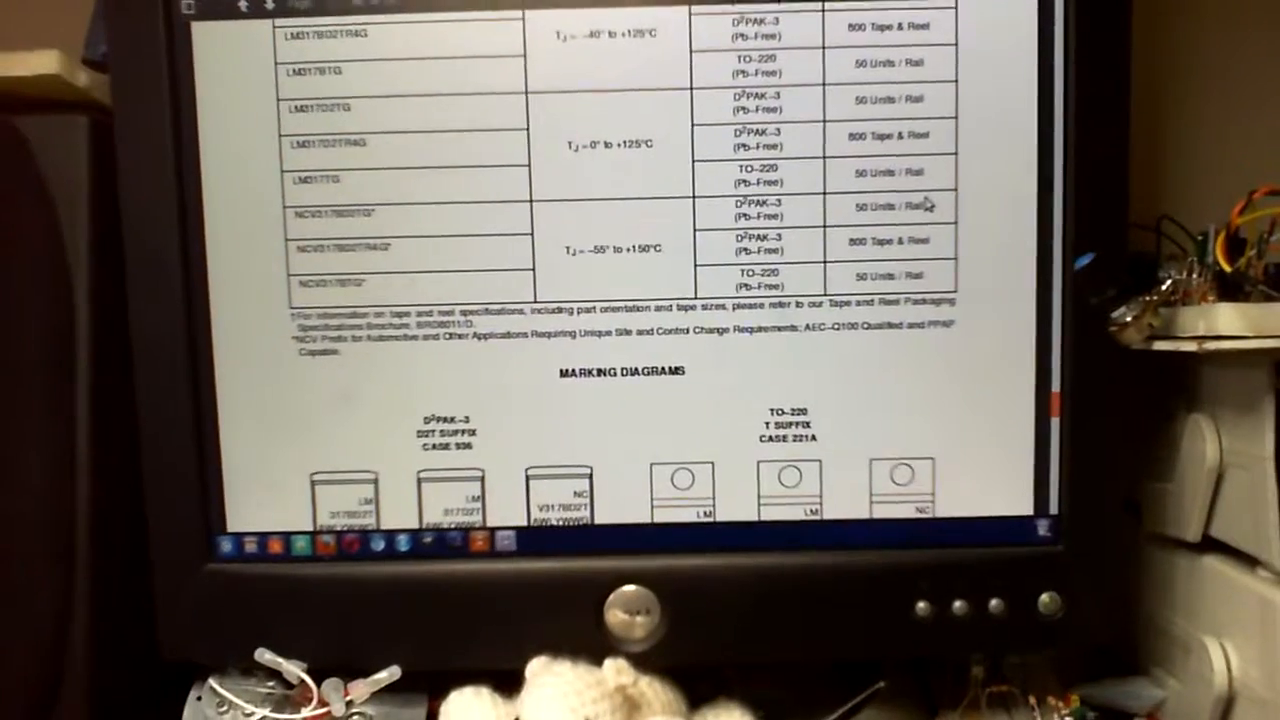
pyautogui.scroll(-3)
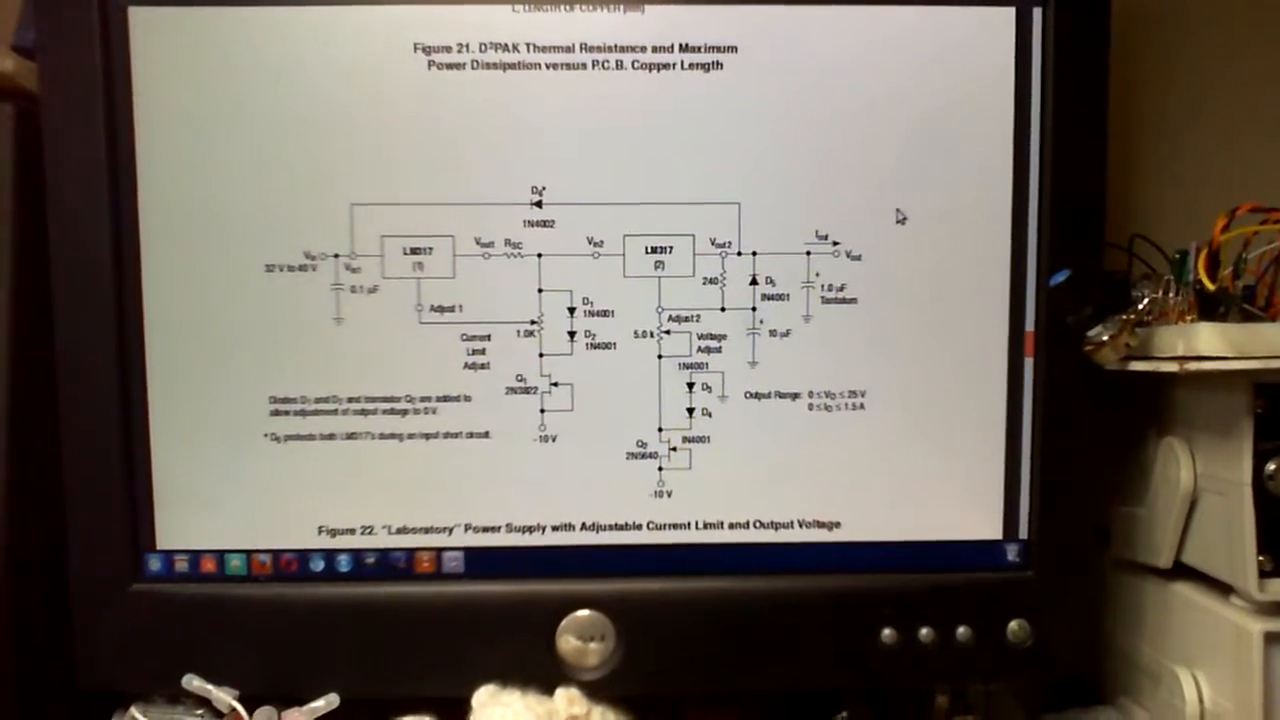
pyautogui.scroll(-3)
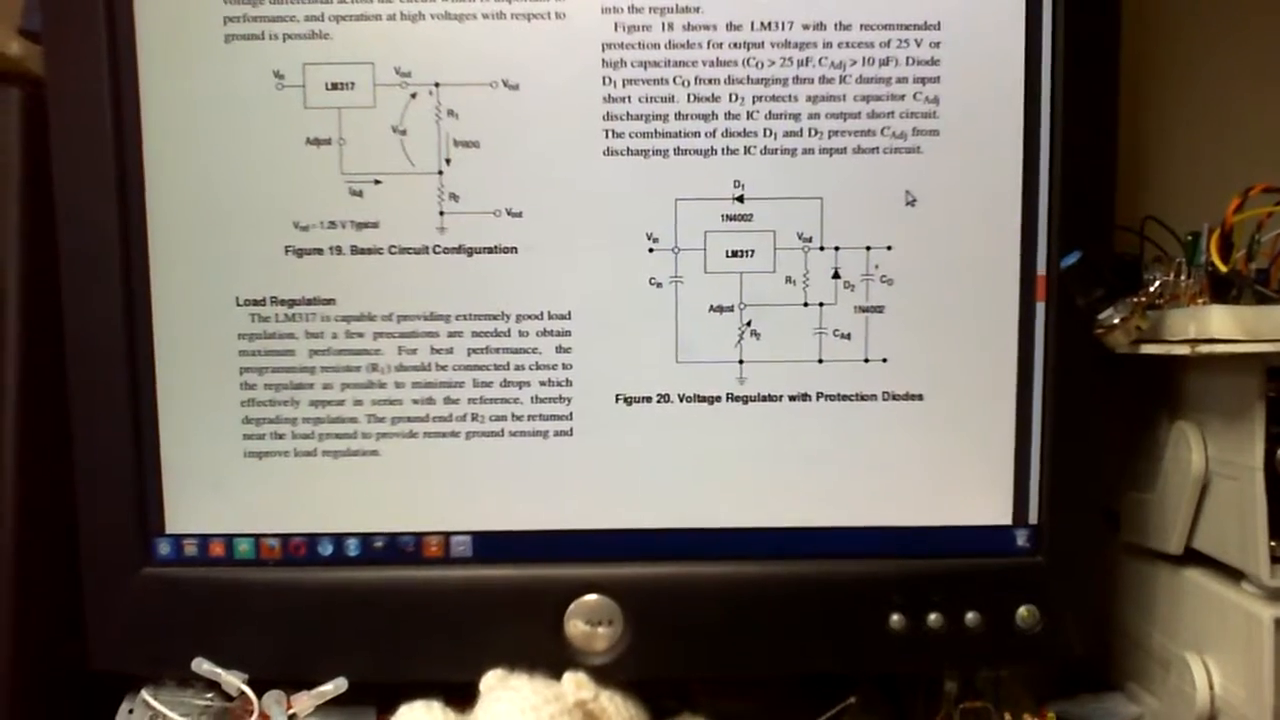
pyautogui.scroll(-3)
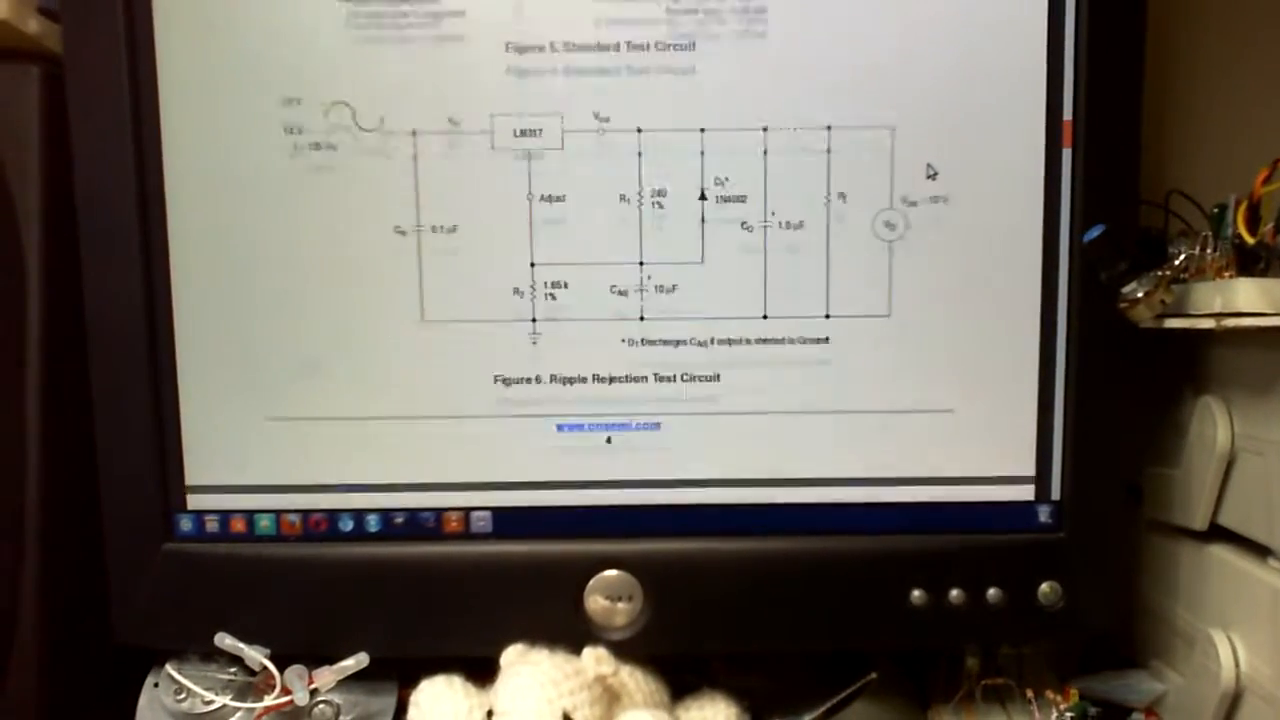
pyautogui.scroll(-3)
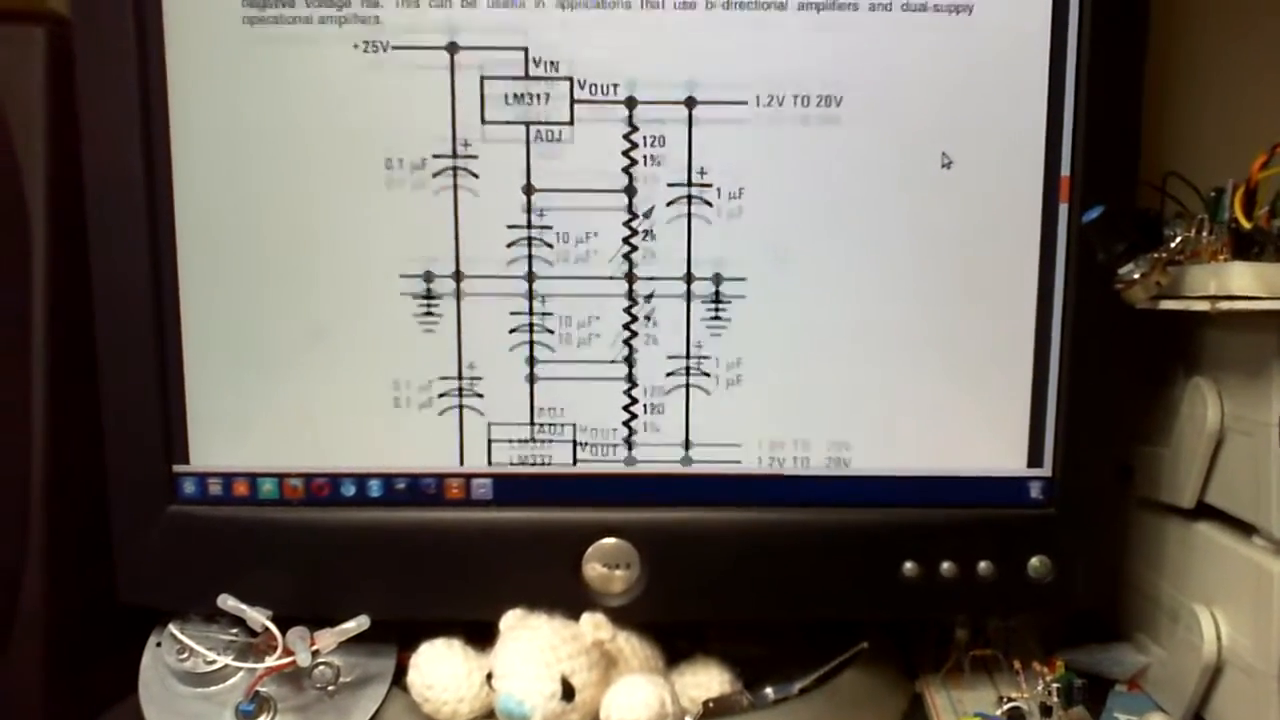
pyautogui.scroll(-3)
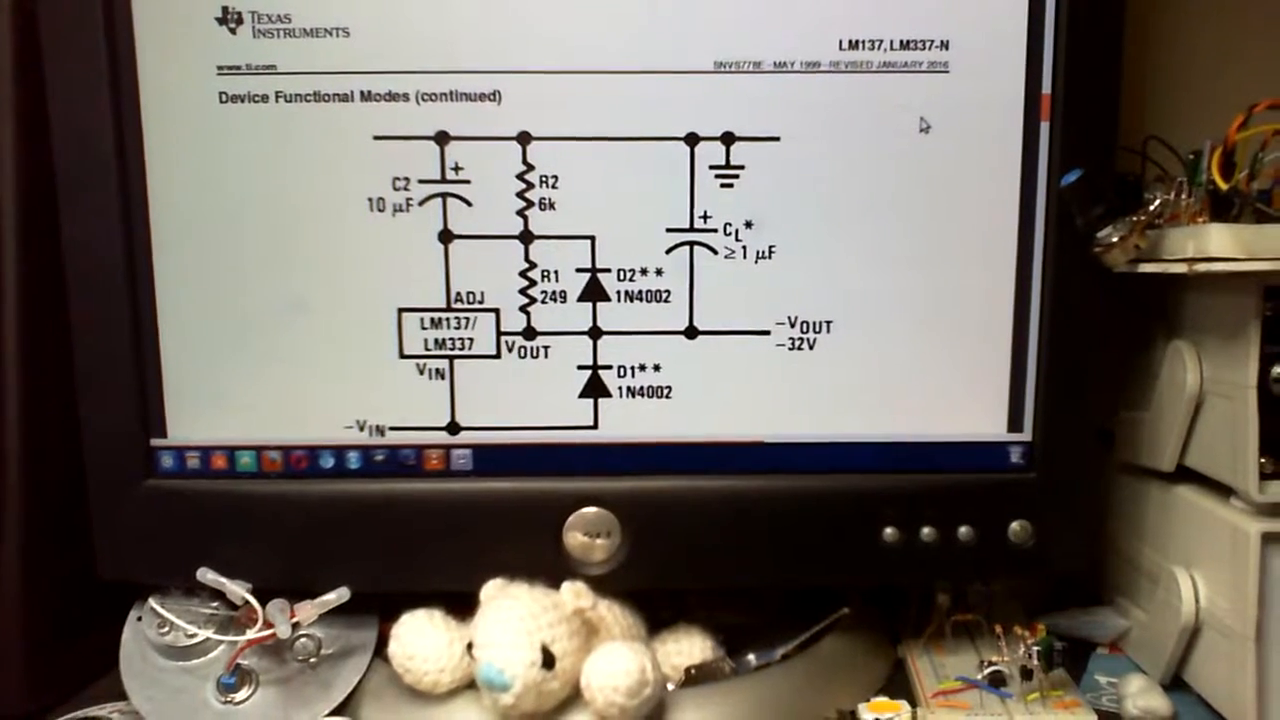
pyautogui.scroll(-3)
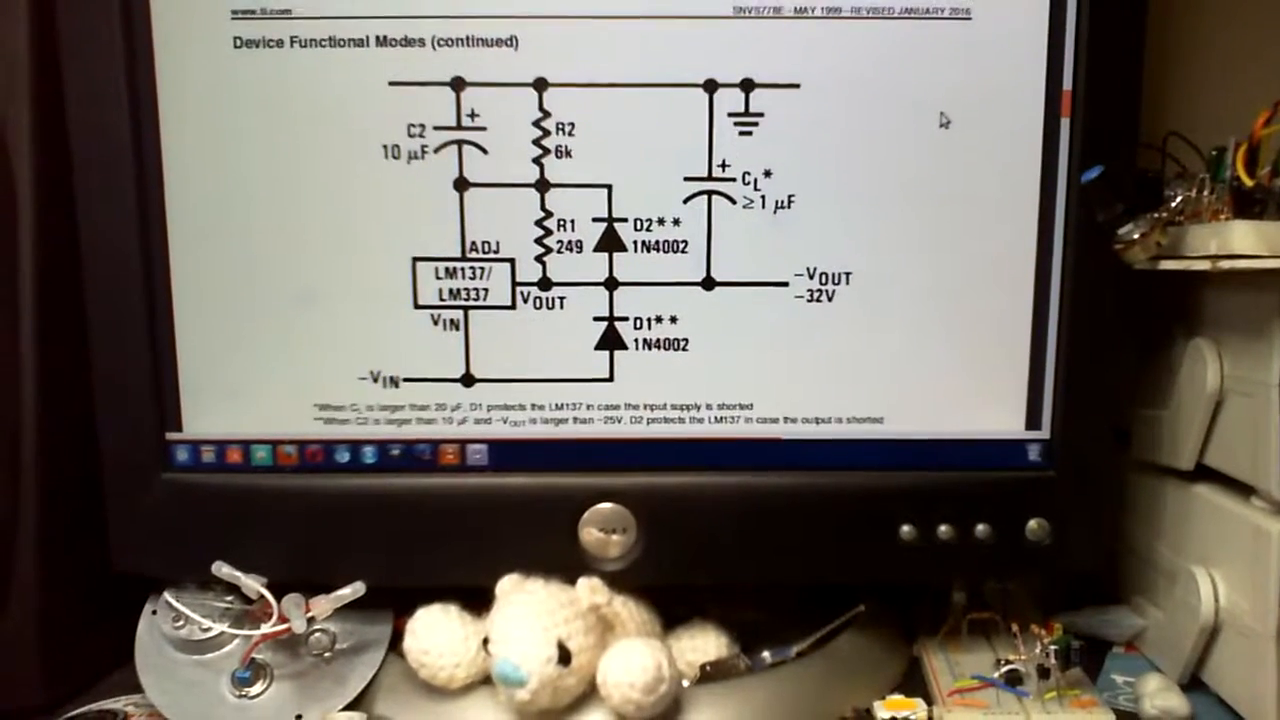